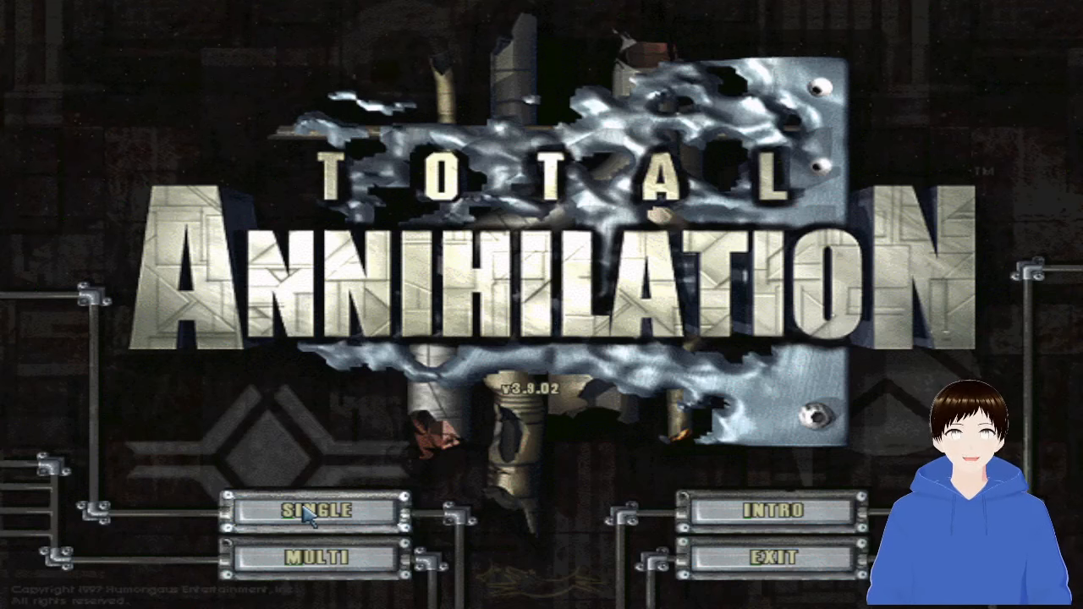
# Step: Open single-player skirmish setup, choose the CORE side, and set Hard difficulty
pyautogui.click(316, 509)
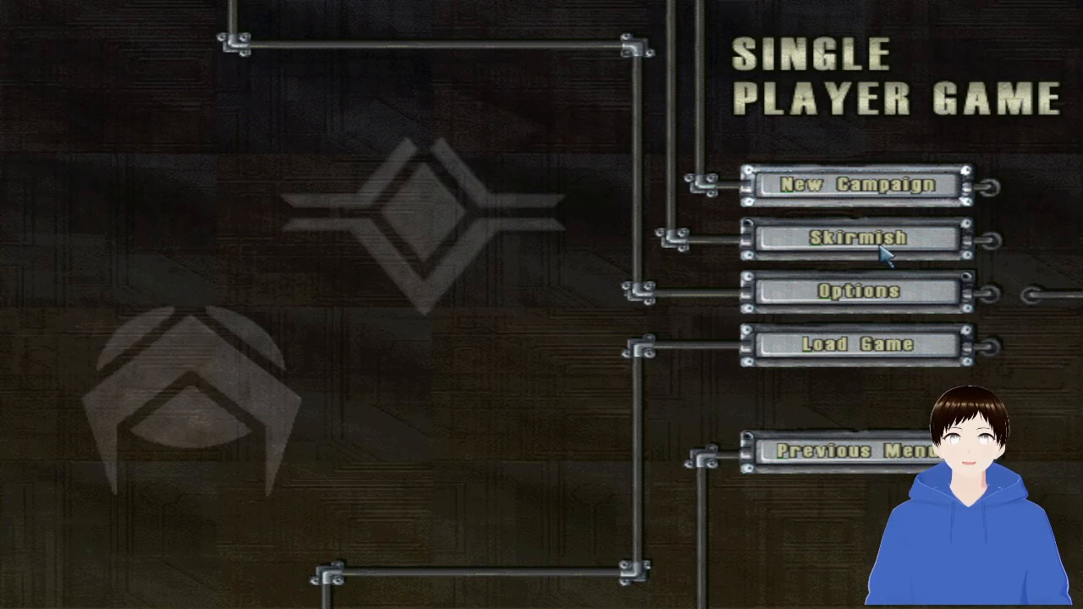
pyautogui.click(853, 238)
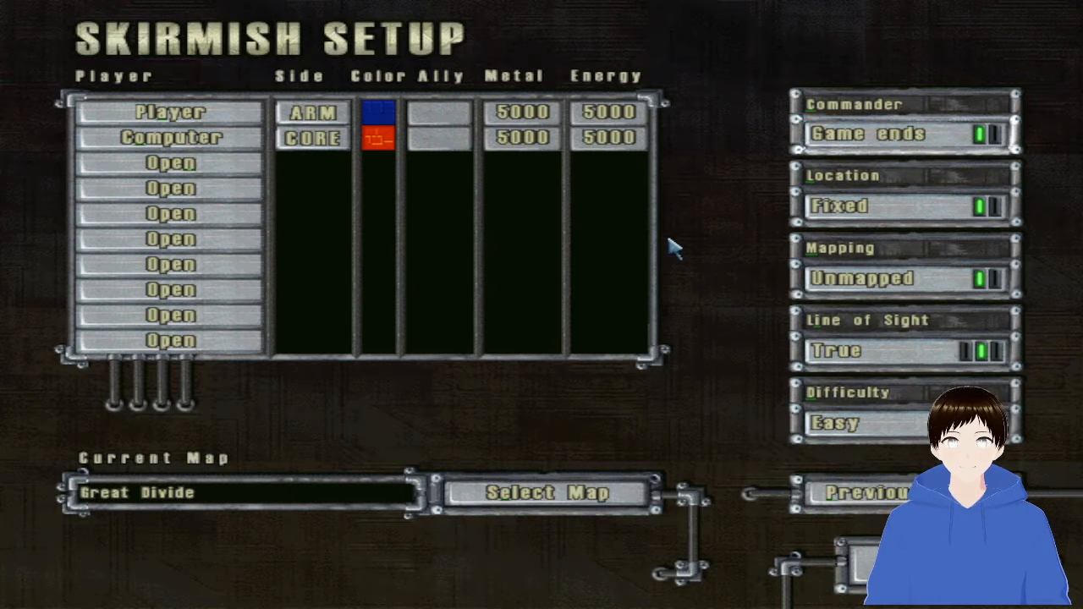
pyautogui.moveTo(668, 266)
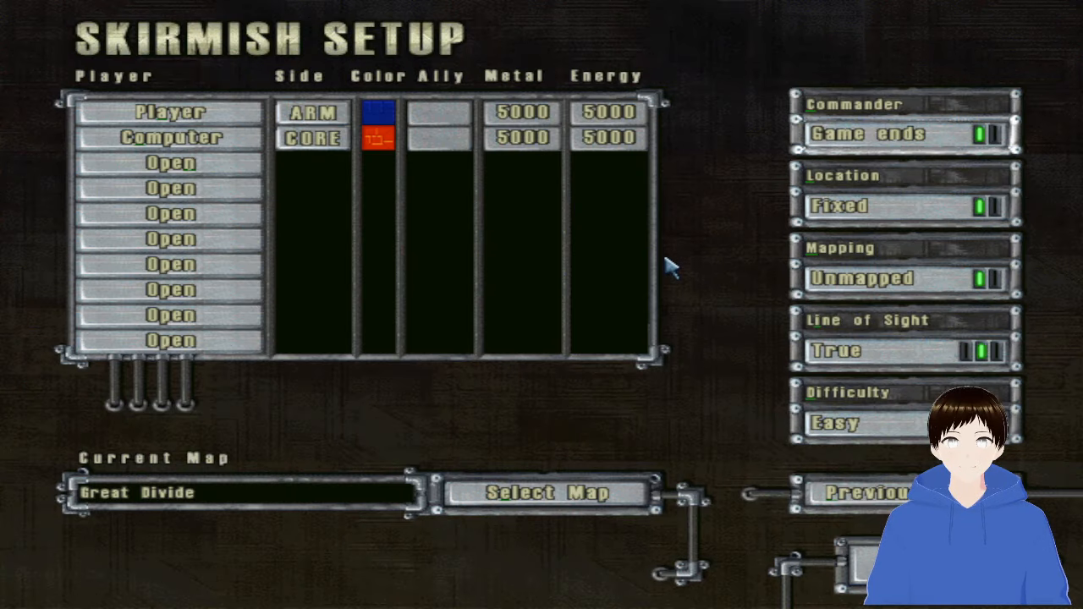
pyautogui.click(311, 112)
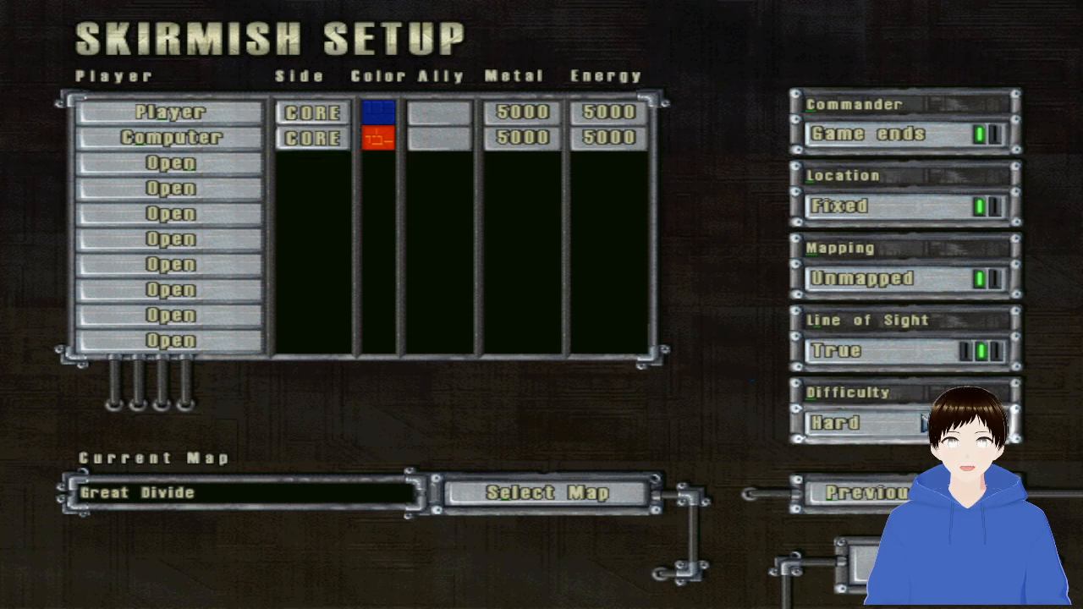
pyautogui.click(863, 423)
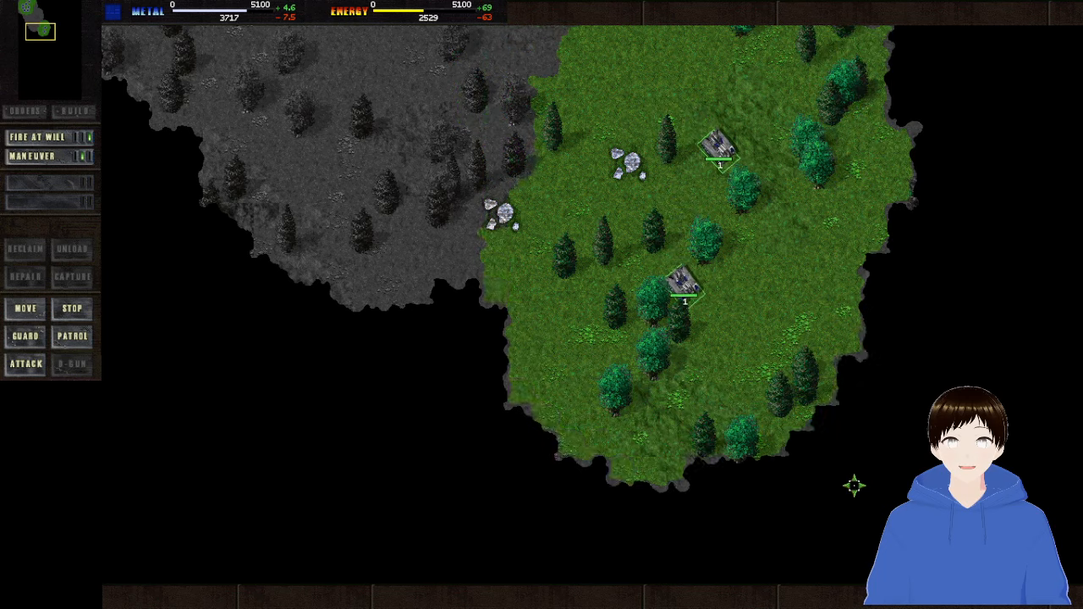
# Step: Scroll the map view down across the forested grassland toward the units' destination
pyautogui.scroll(-3)
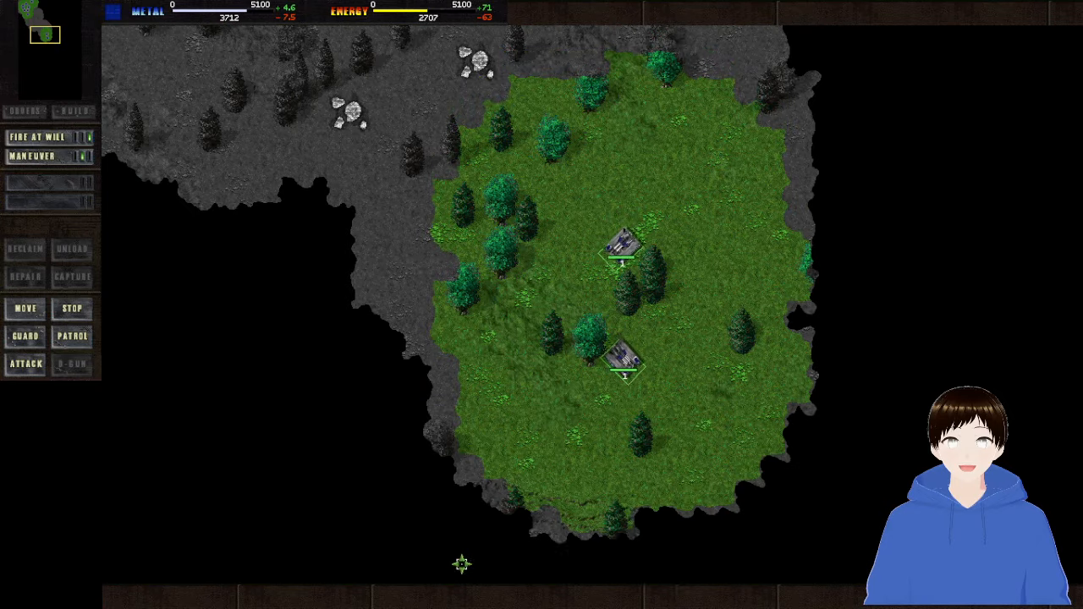
pyautogui.scroll(-3)
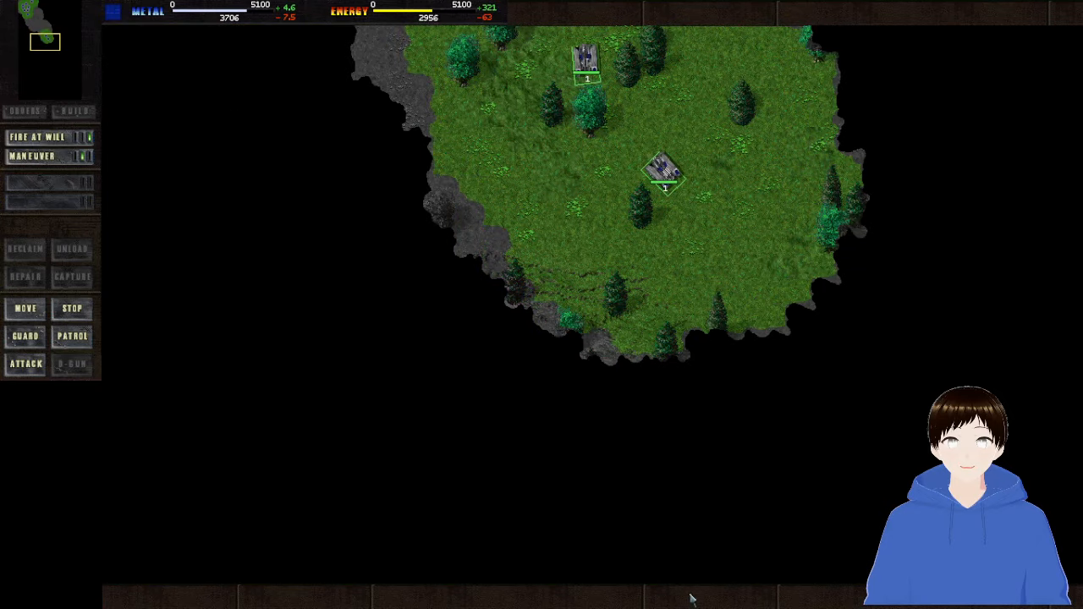